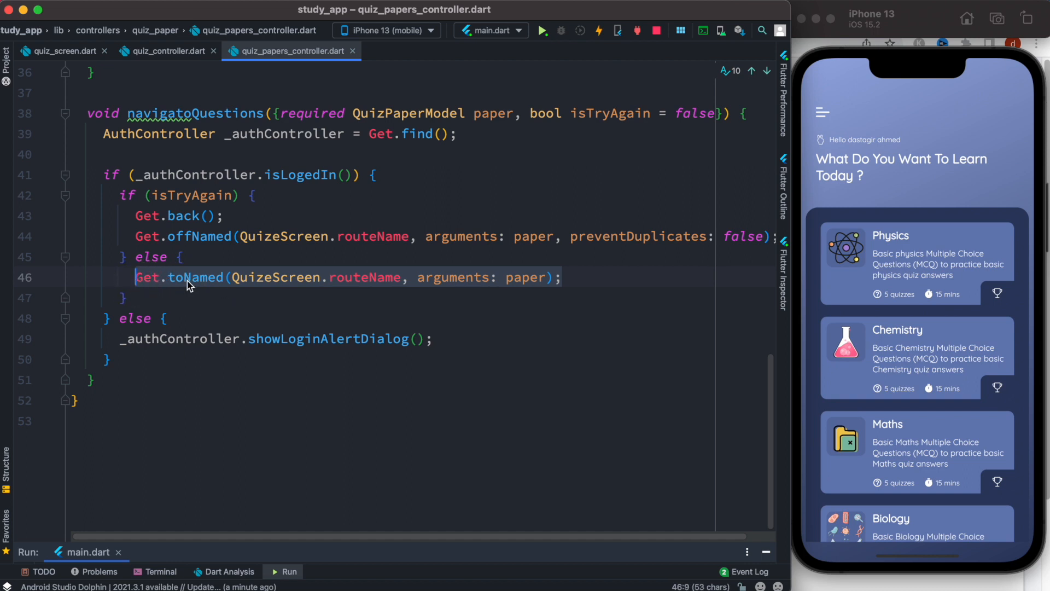
mouse_move(215, 288)
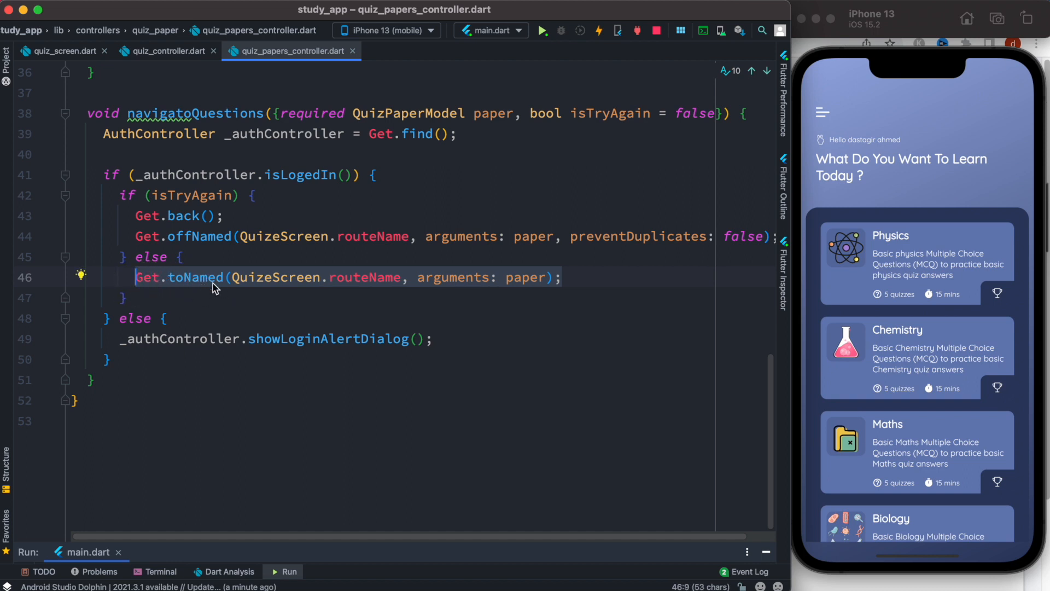
View the QuizeScreen declaration in quiz_screen.dart, then return to quiz_papers_controller.dart.
click(279, 318)
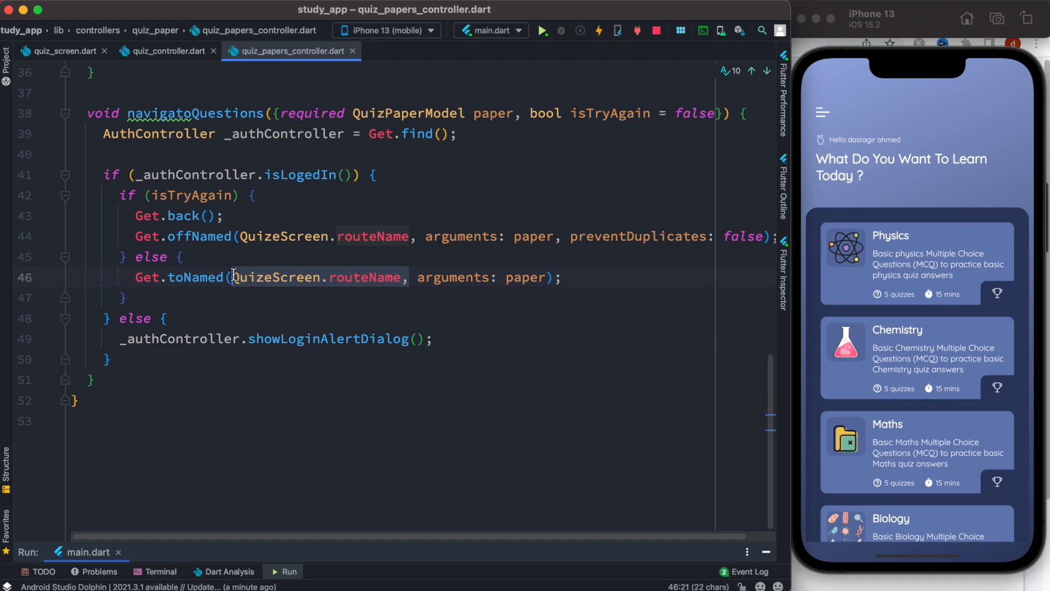
mouse_move(457, 324)
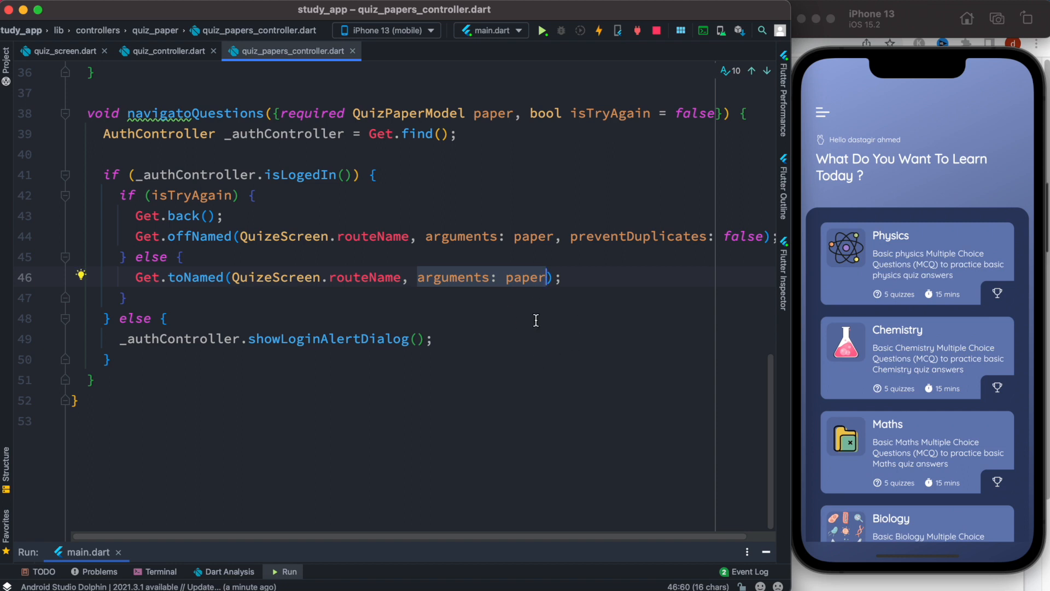
mouse_move(298, 294)
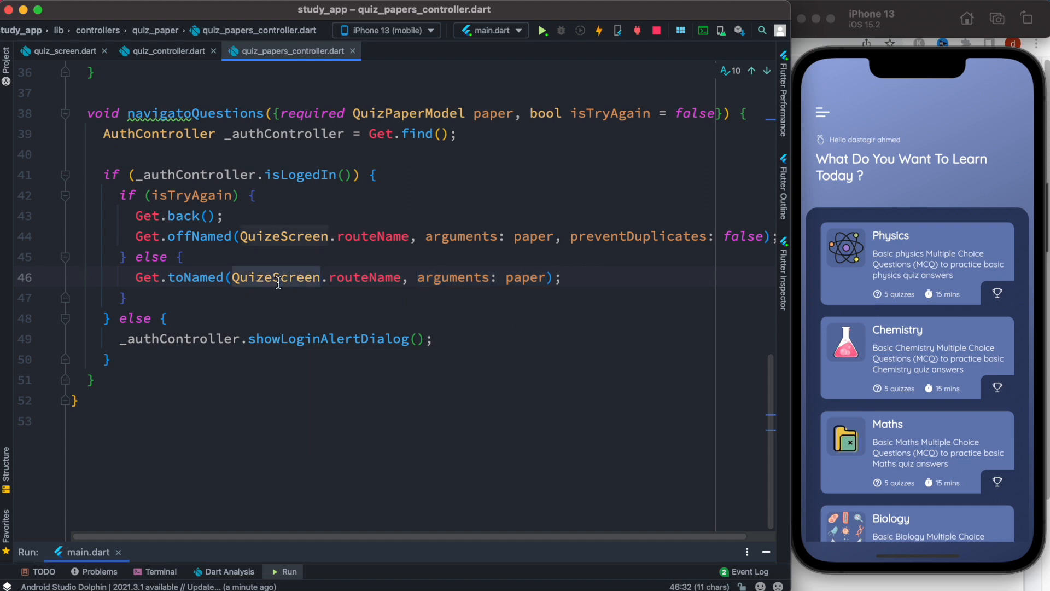
mouse_move(277, 277)
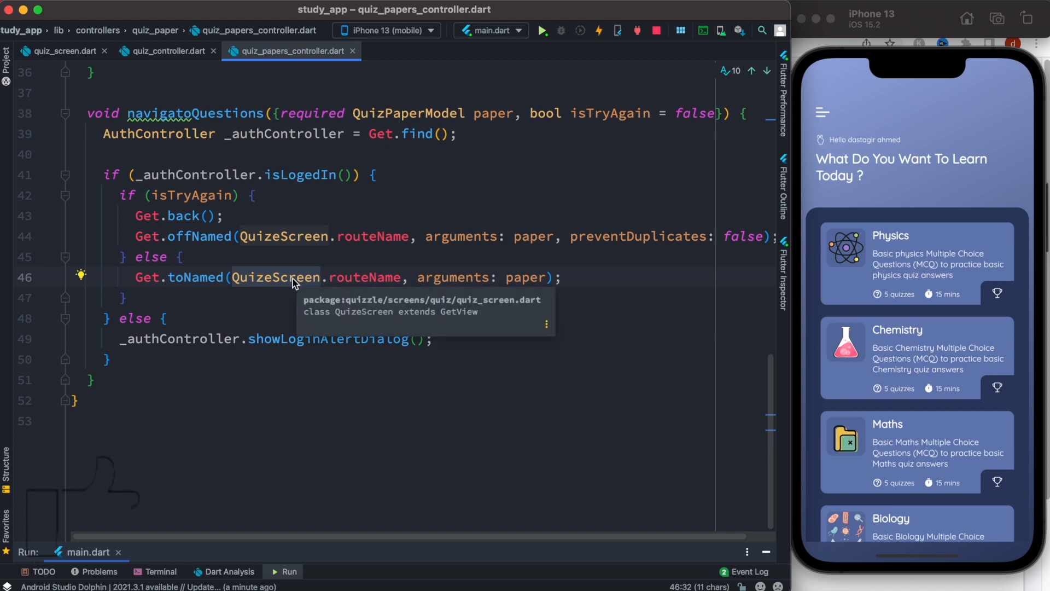
mouse_move(422, 307)
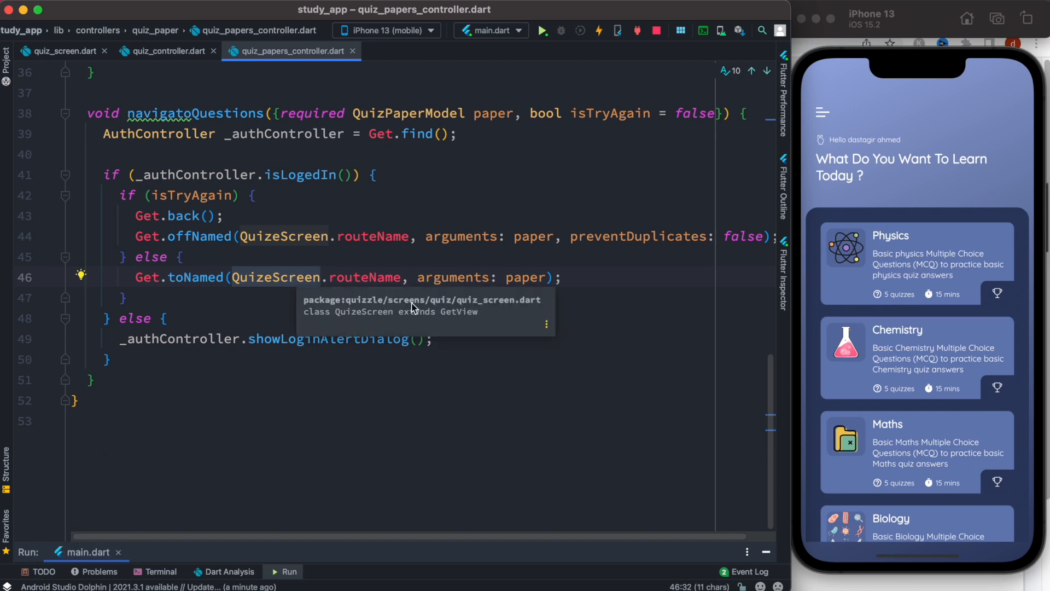
mouse_move(365, 318)
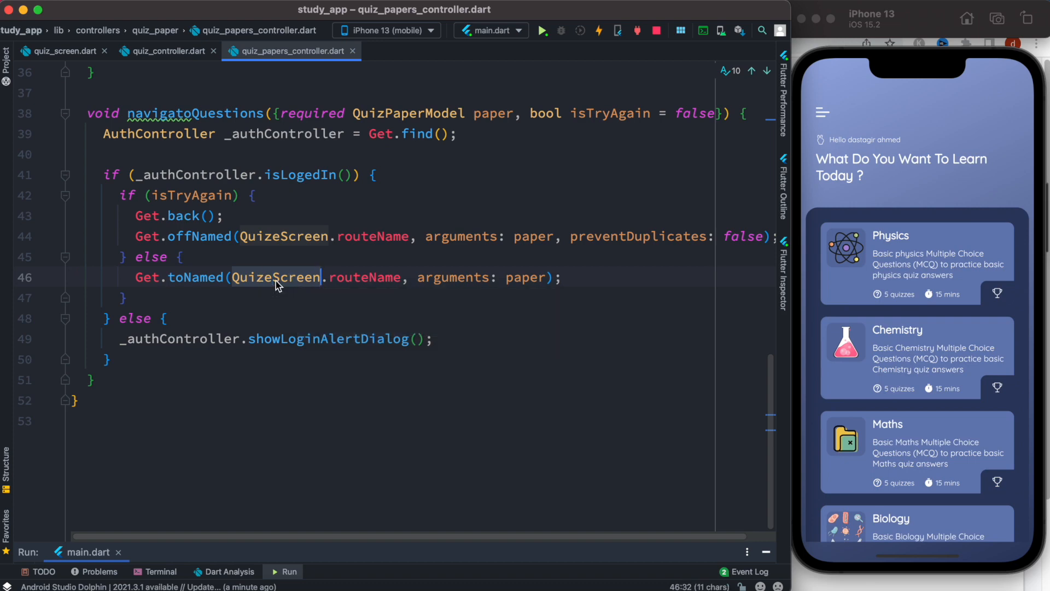
click(60, 51)
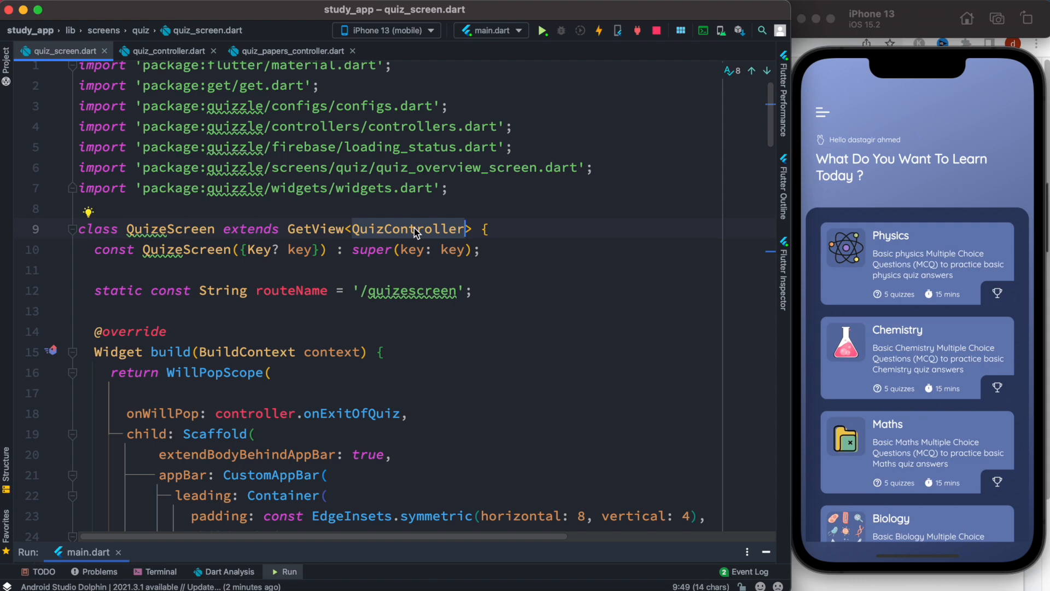
click(167, 51)
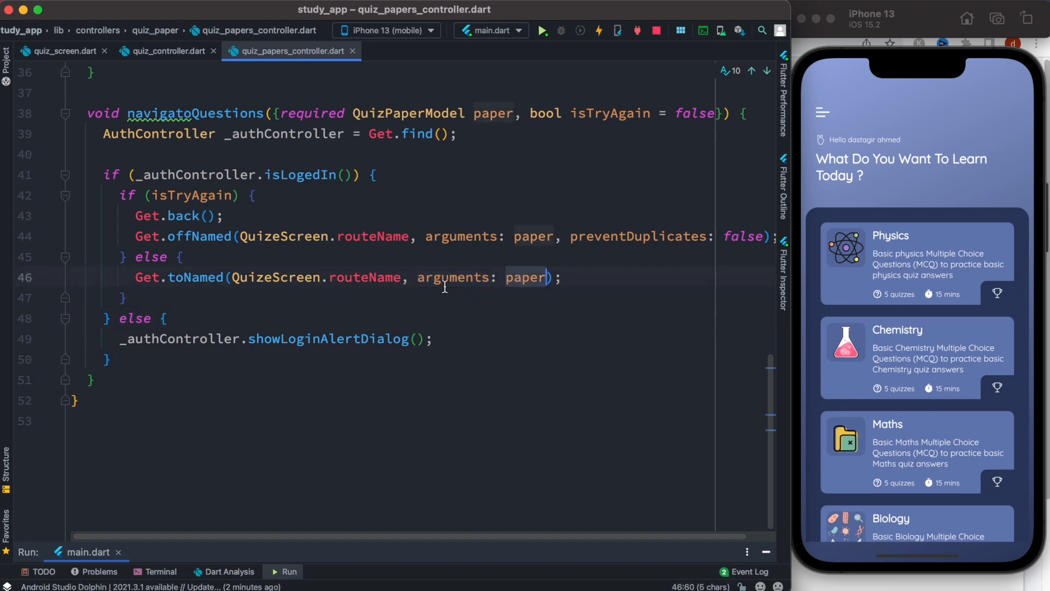
mouse_move(525, 277)
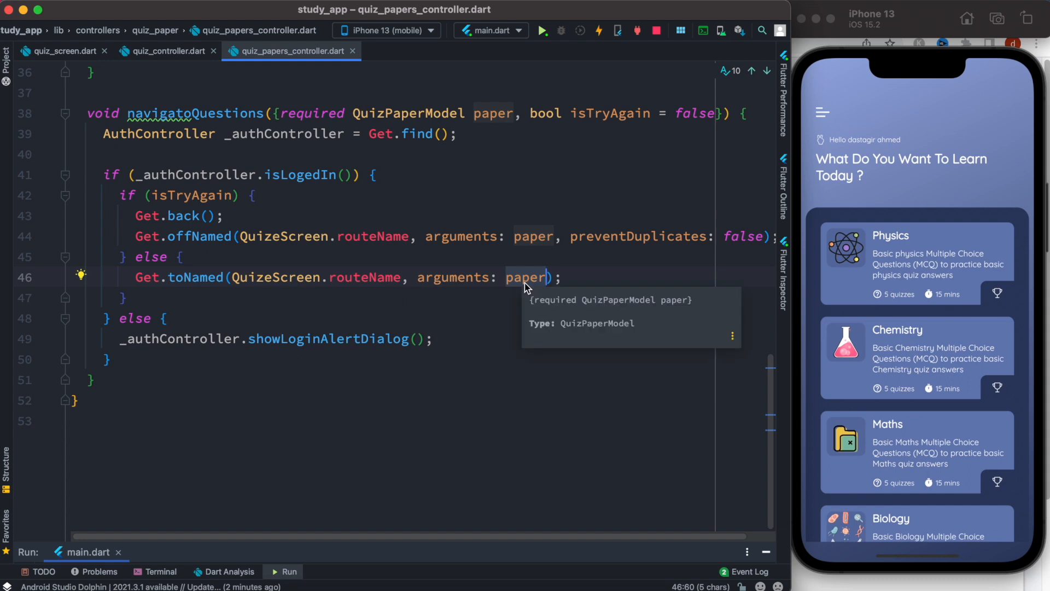
mouse_move(166, 51)
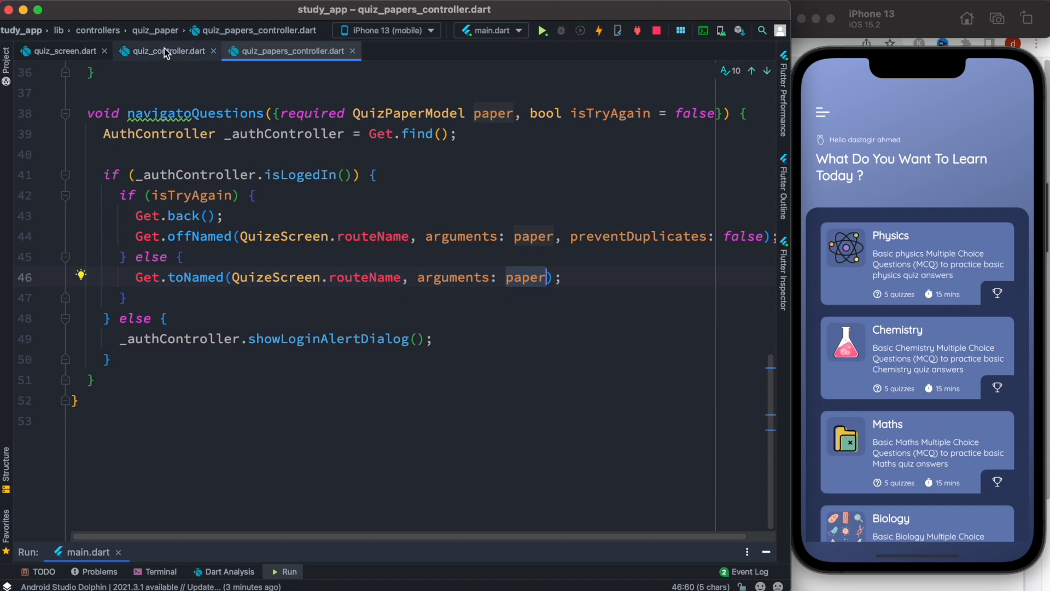
click(164, 51)
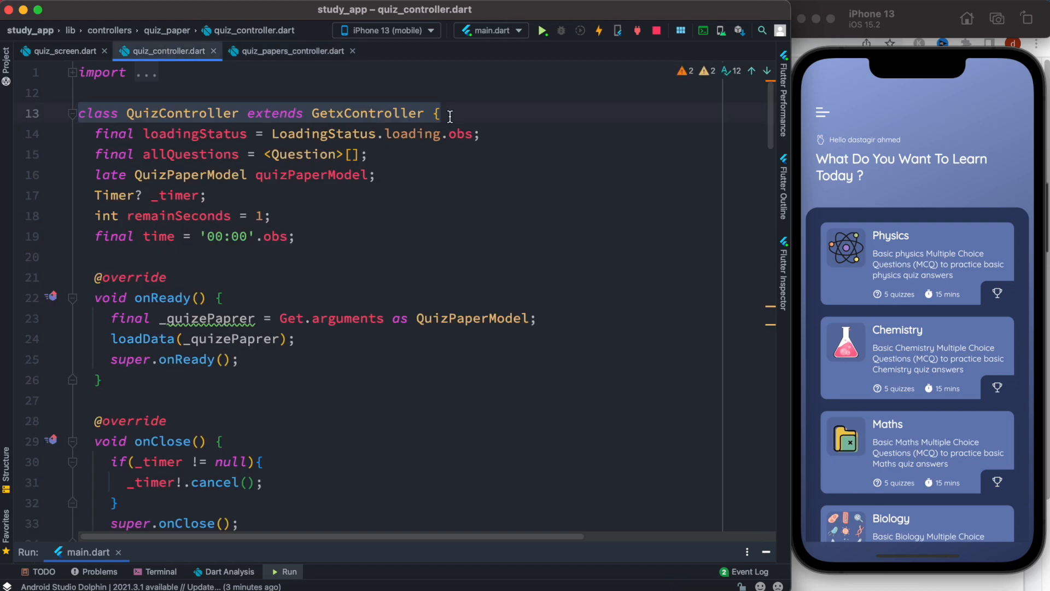
click(56, 318)
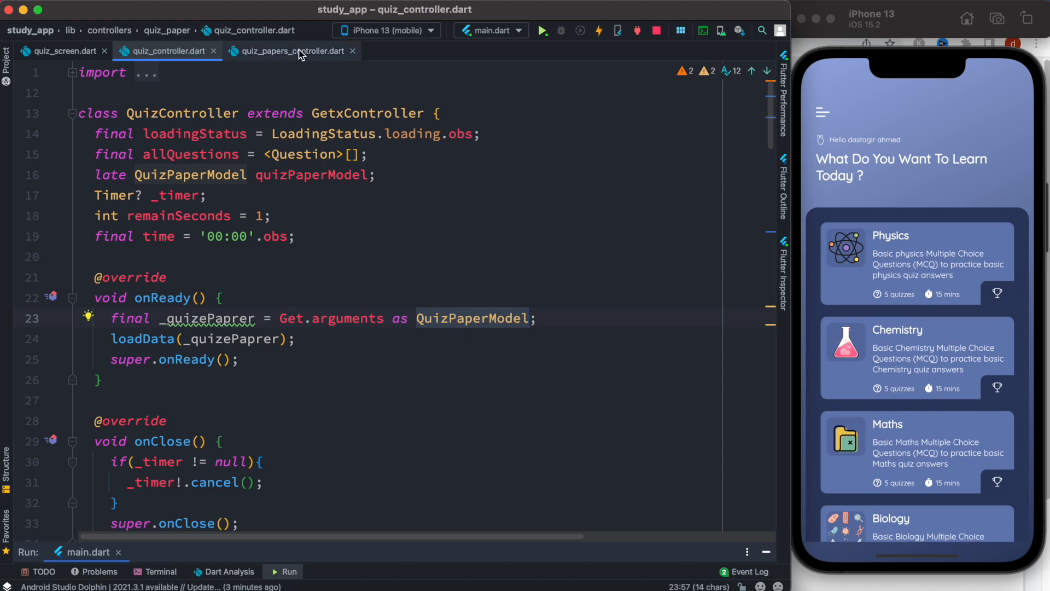
click(289, 51)
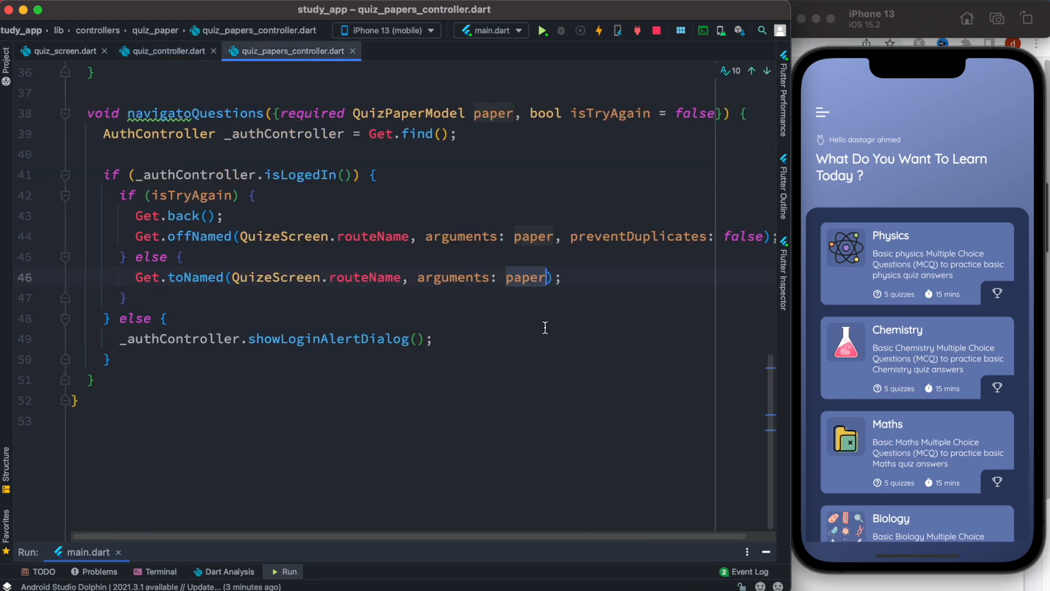
mouse_move(527, 277)
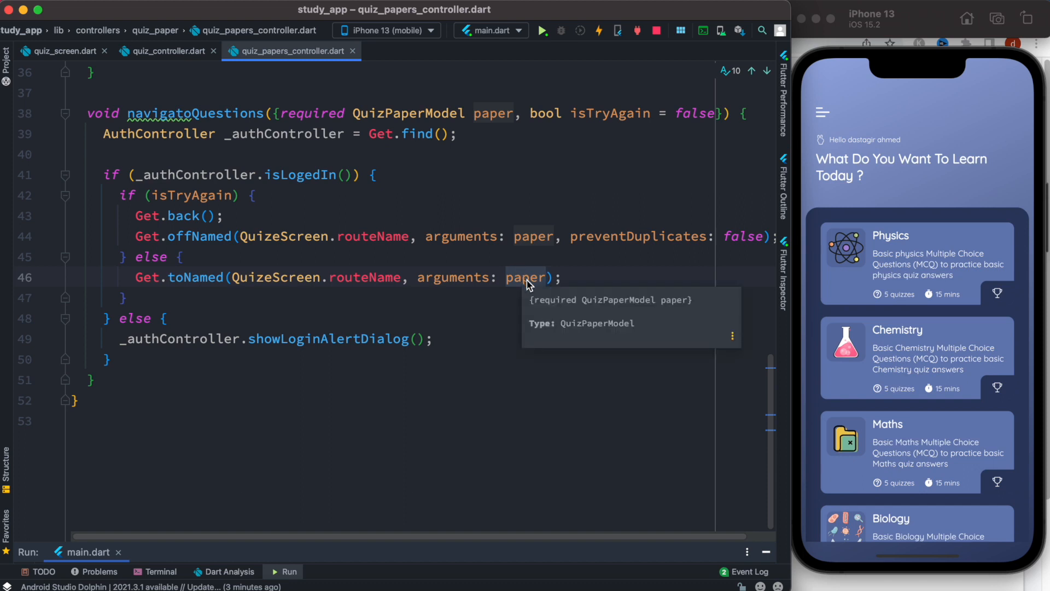
mouse_move(621, 334)
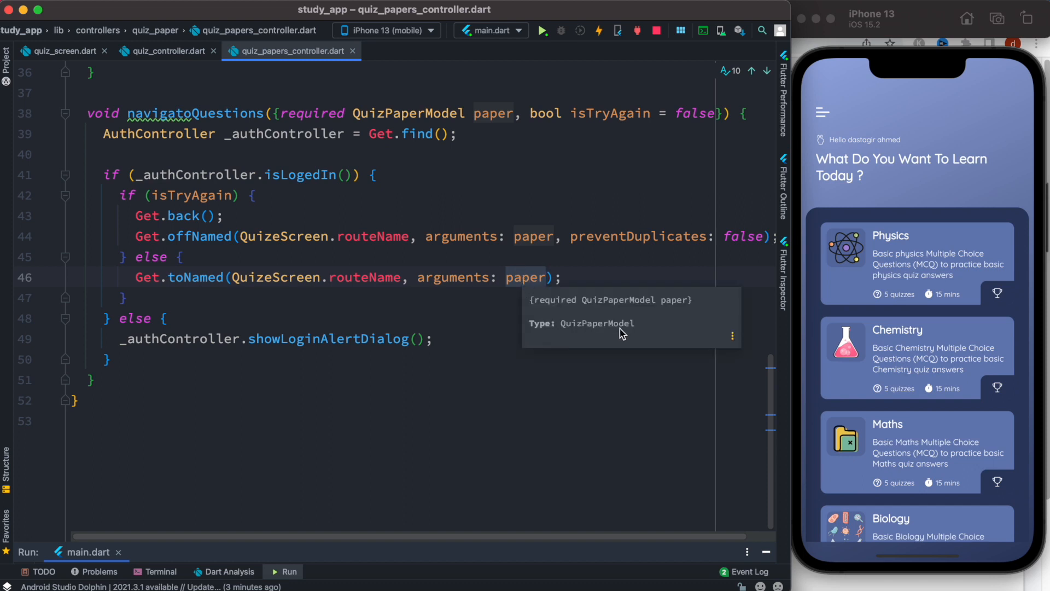
mouse_move(175, 66)
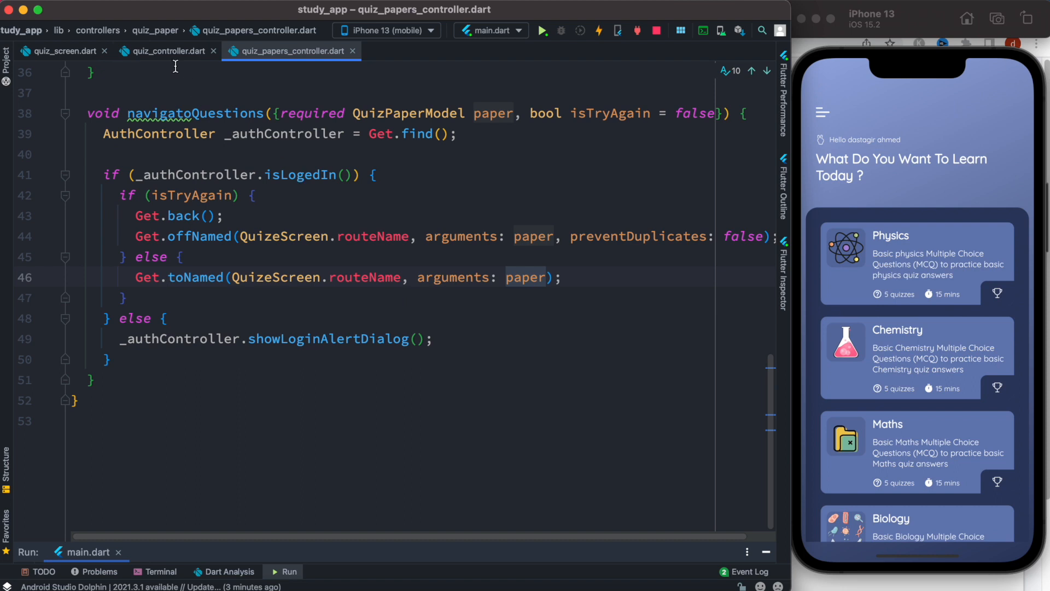
click(165, 51)
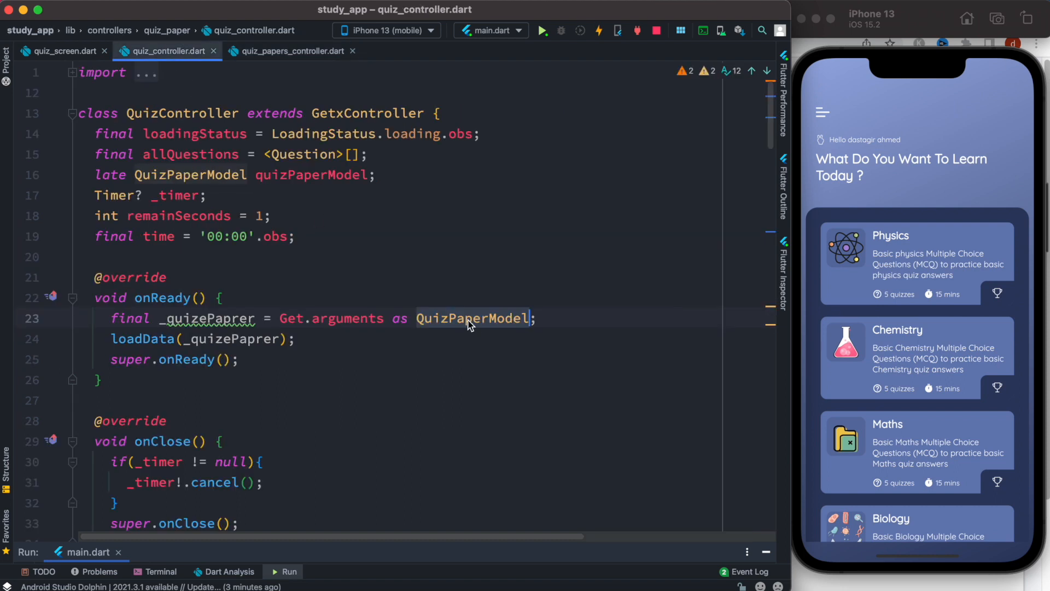
mouse_move(337, 175)
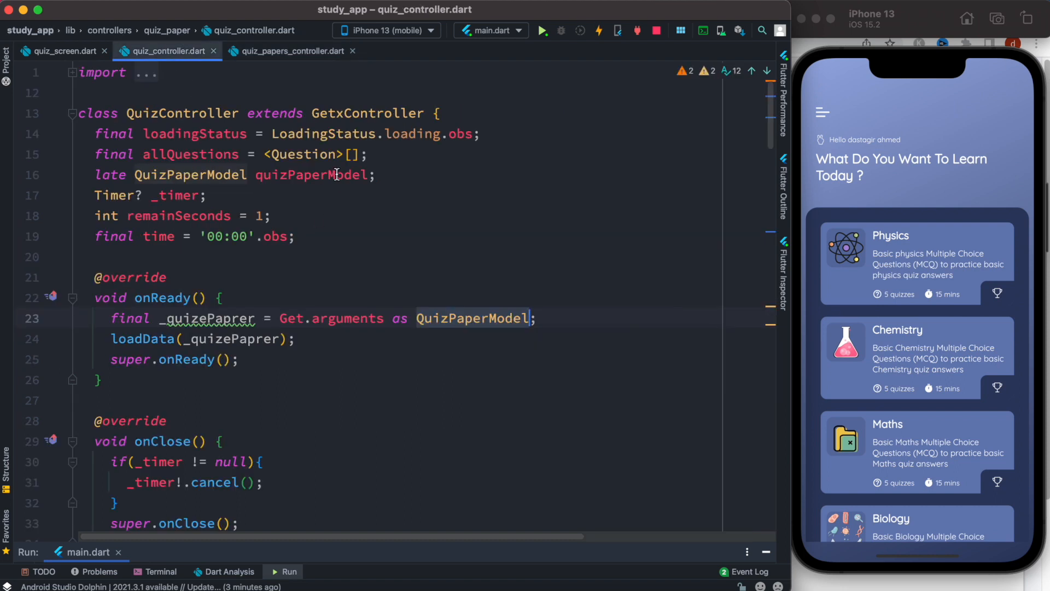
click(290, 51)
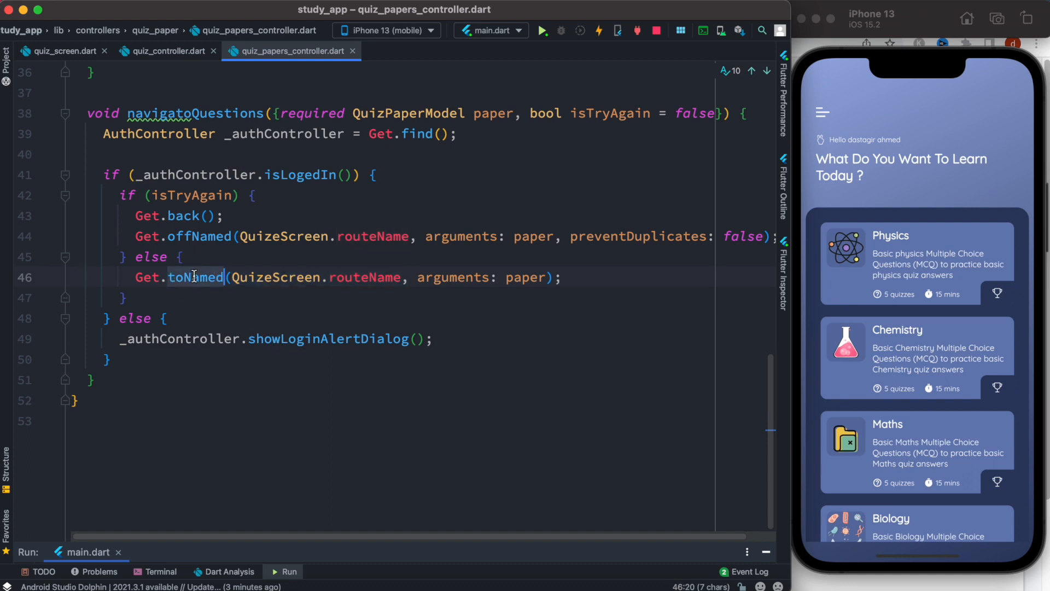
Navigate from quiz_screen.dart to QuizController's onReady method reading Get.arguments as QuizPaperModel.
click(543, 277)
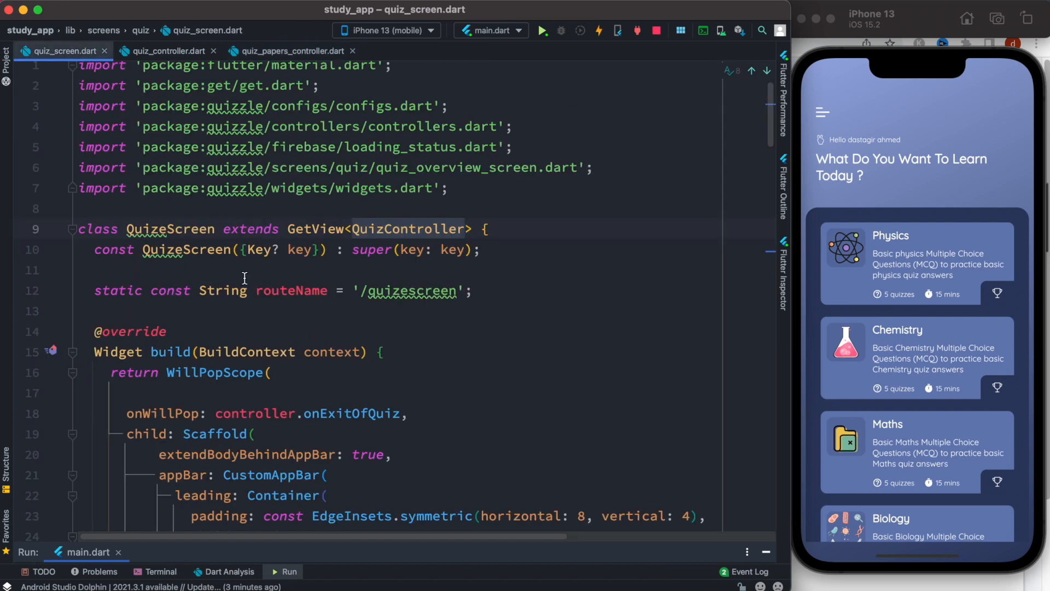
click(488, 229)
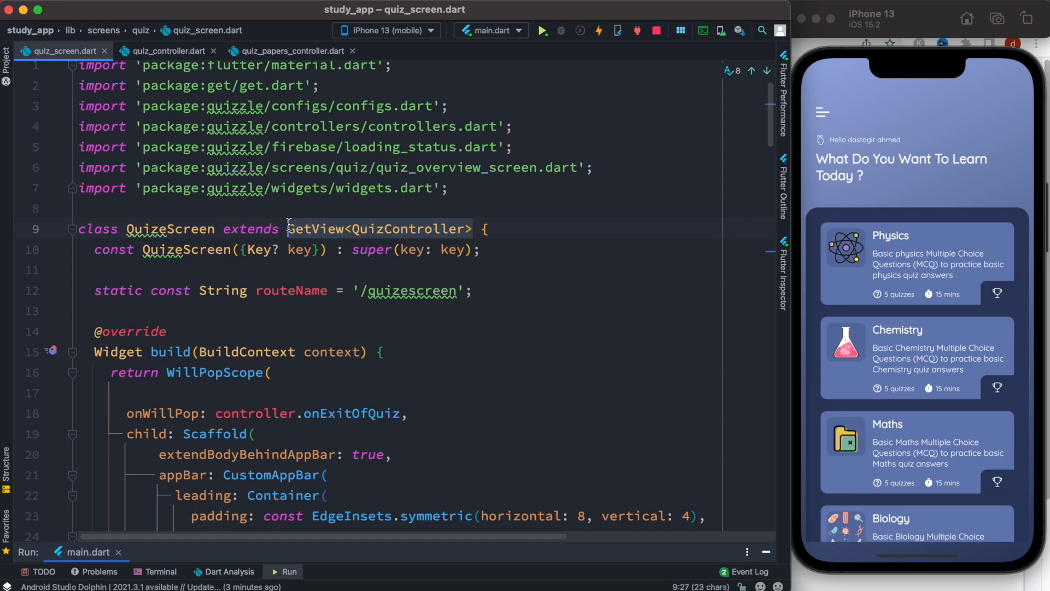
click(167, 51)
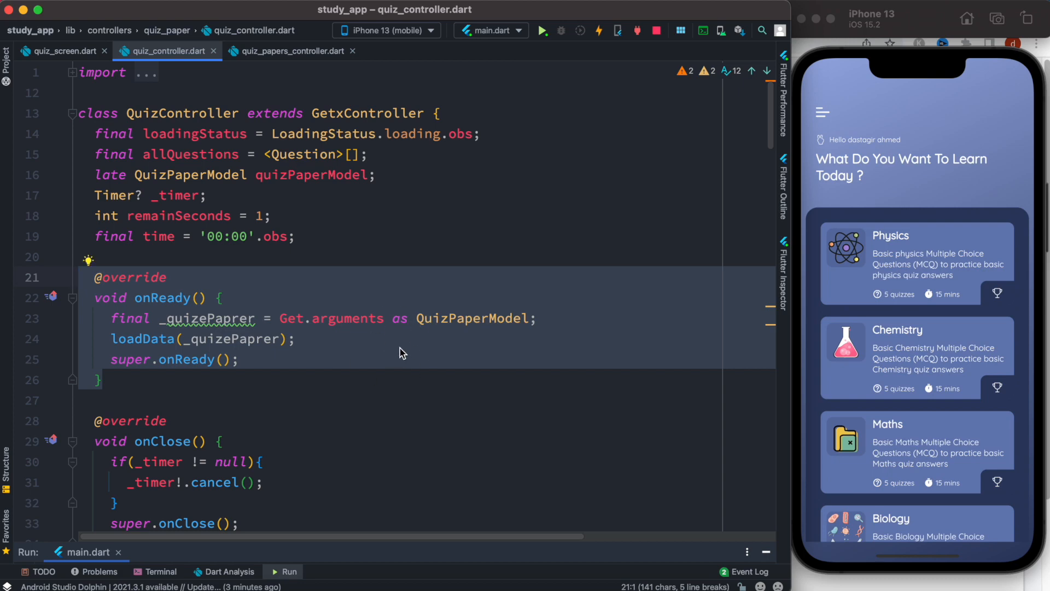
mouse_move(228, 337)
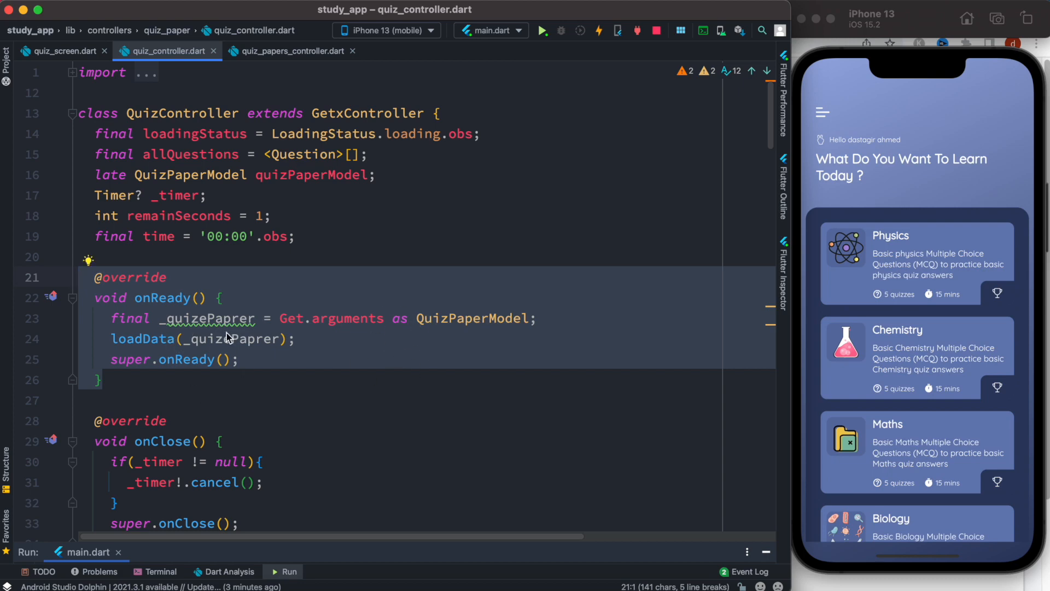